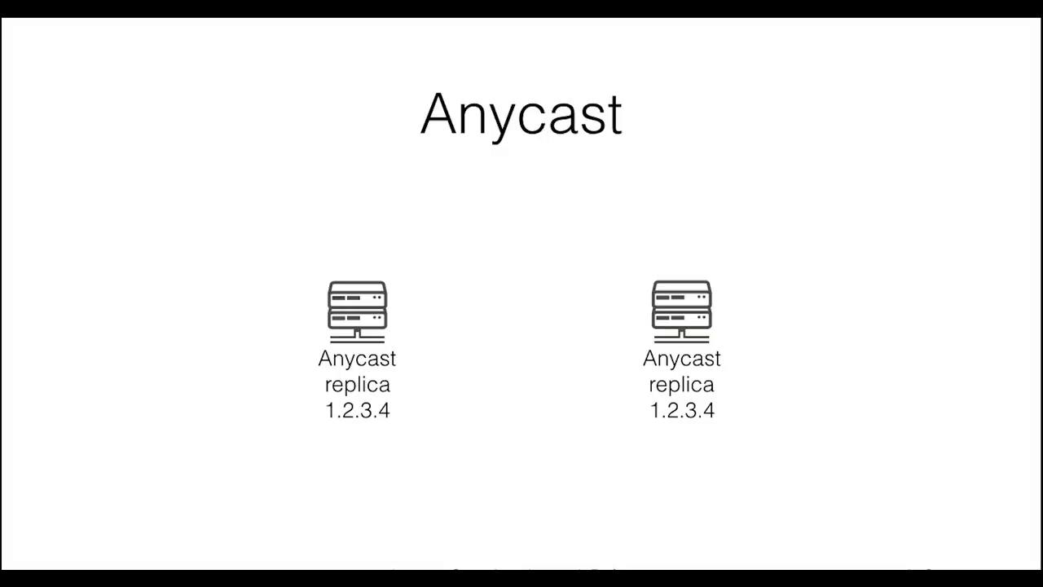
Advance to the slide with the world map of DNS root server anycast replicas
key("Right")
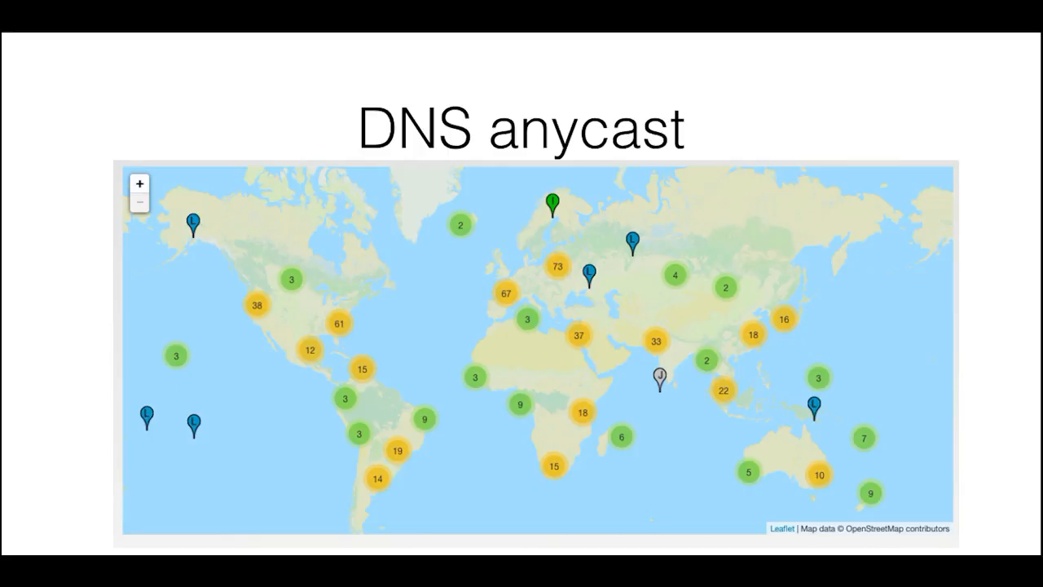